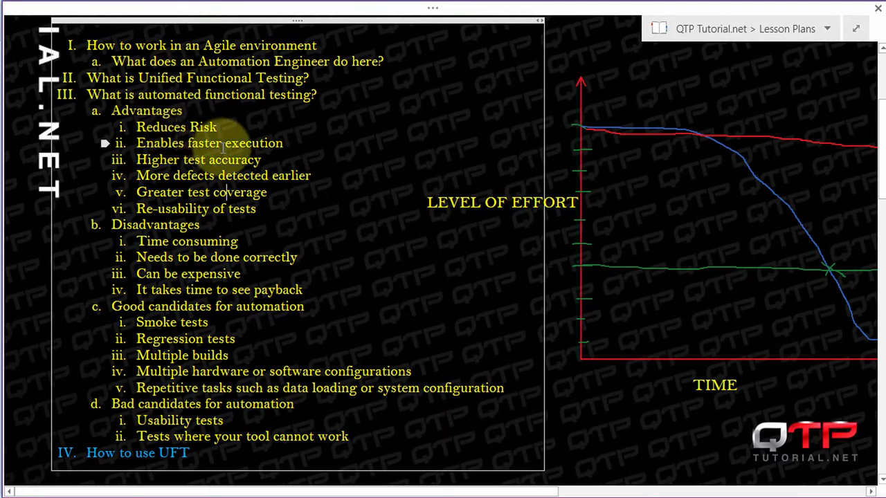
{"action": "mouse_move", "coordinate": [379, 183]}
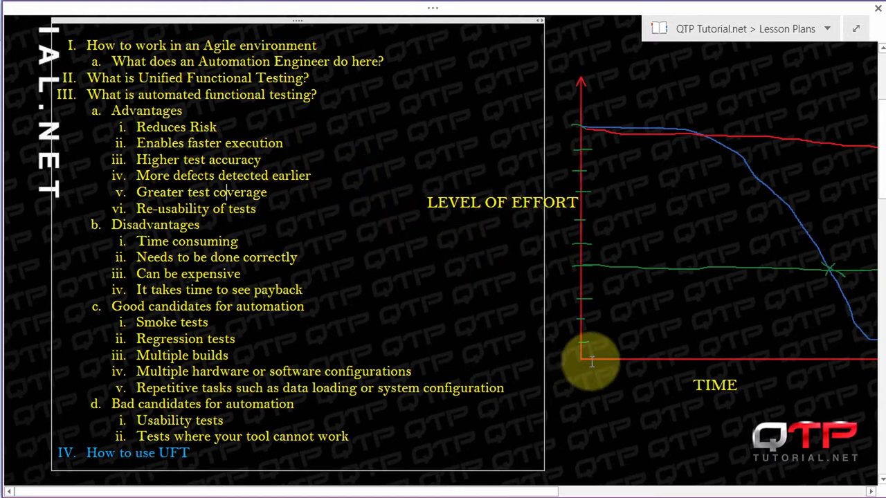
{"action": "mouse_move", "coordinate": [524, 410]}
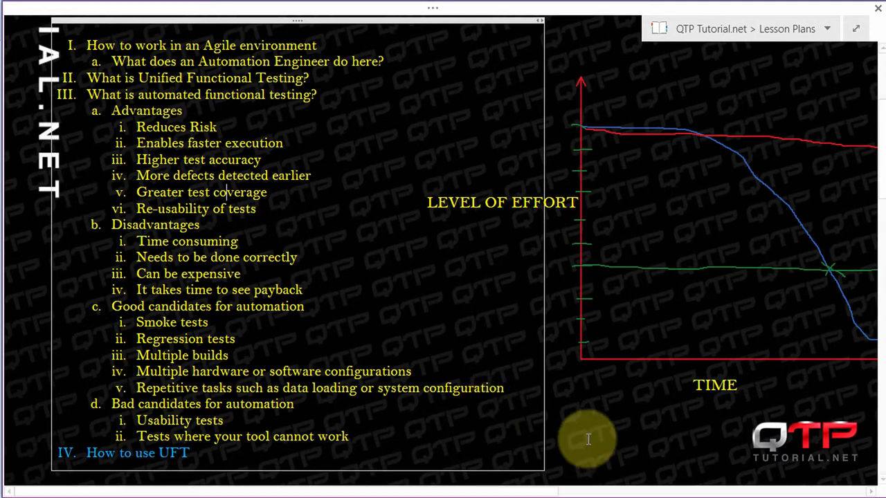
{"action": "mouse_move", "coordinate": [434, 318]}
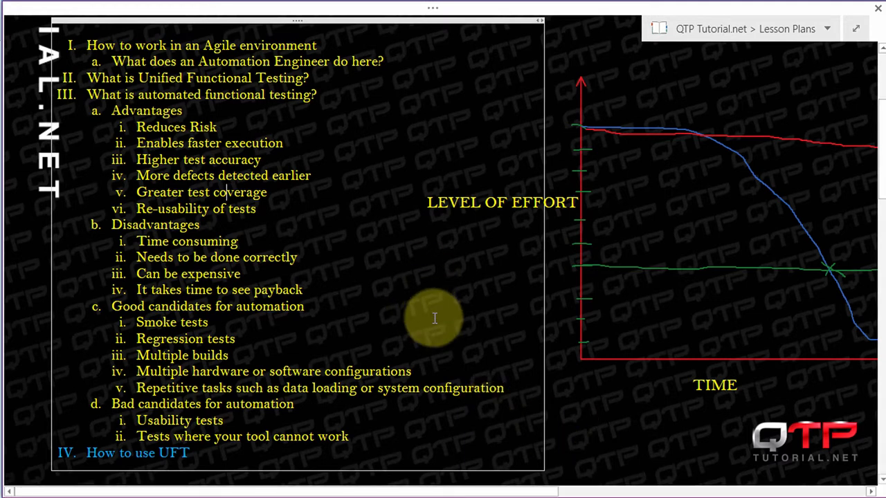
{"action": "mouse_move", "coordinate": [565, 378]}
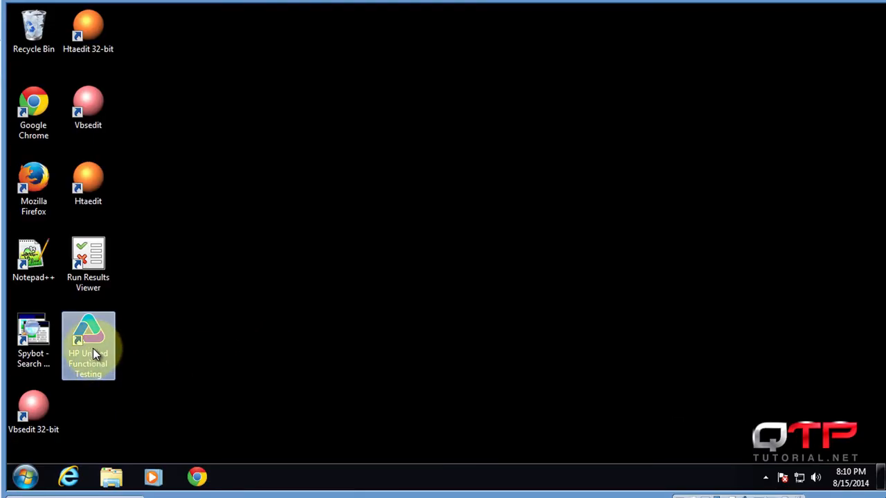
{"action": "mouse_move", "coordinate": [94, 337]}
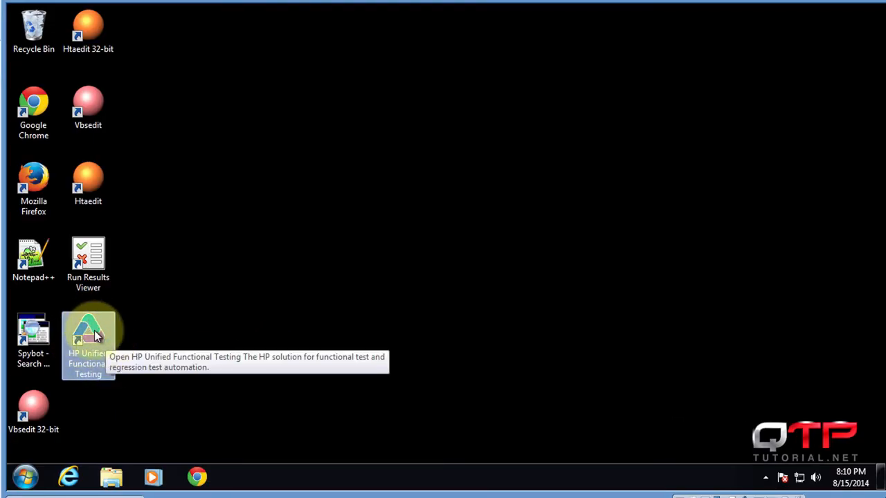
{"action": "mouse_move", "coordinate": [102, 346]}
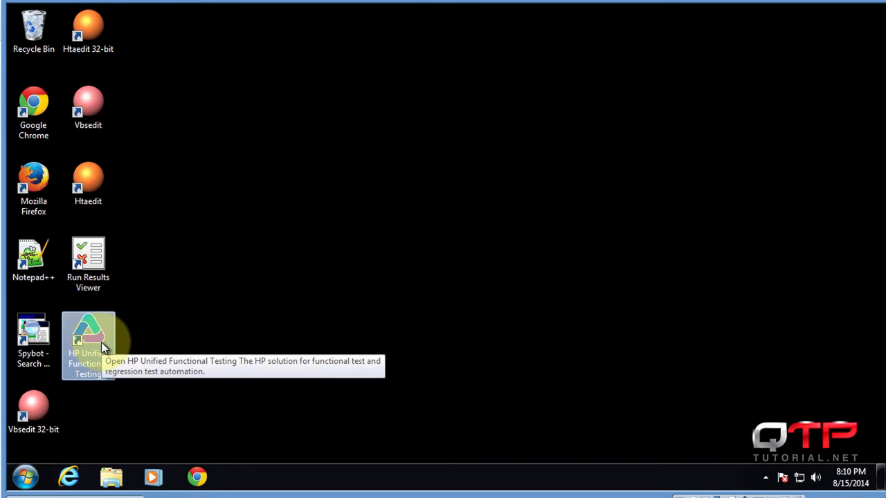
Launch HP Unified Functional Testing 12.00 from its desktop icon
{"action": "double_click", "coordinate": [89, 339]}
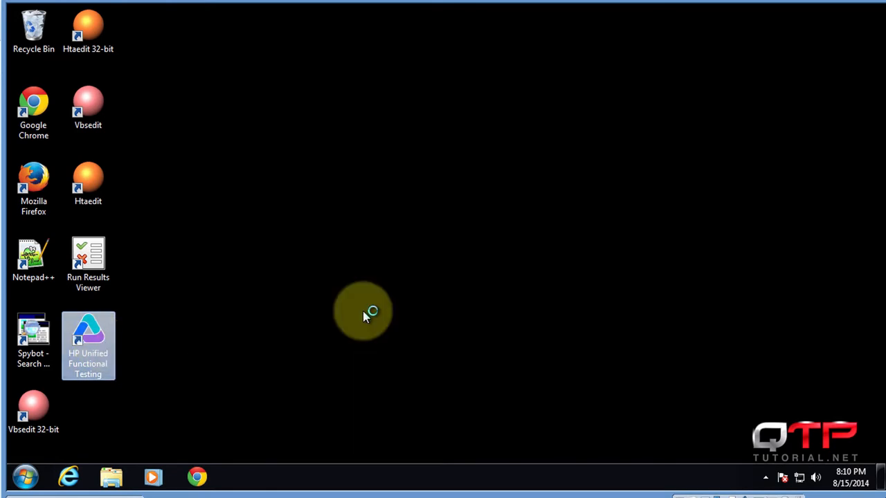
{"action": "mouse_move", "coordinate": [366, 316]}
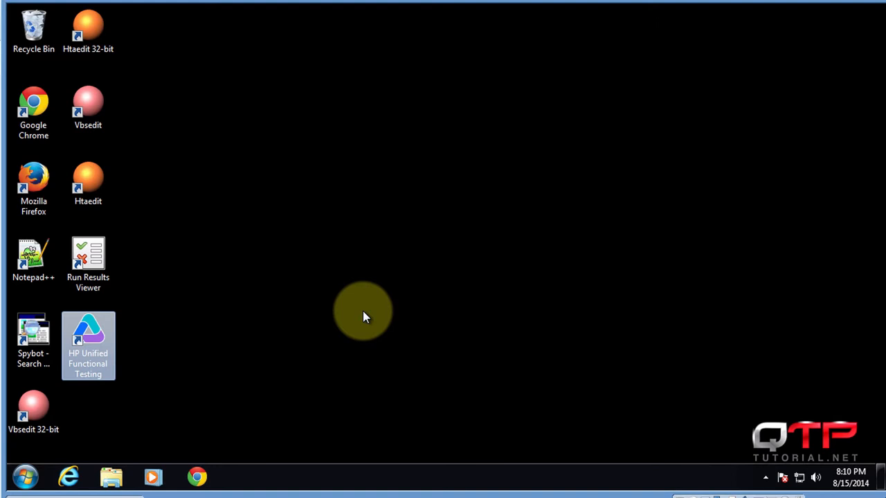
{"action": "double_click", "coordinate": [88, 339]}
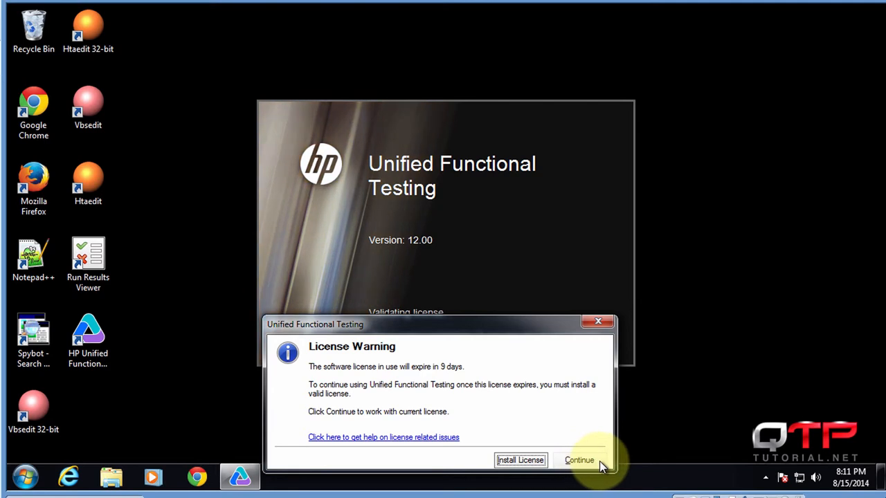
{"action": "mouse_move", "coordinate": [686, 464]}
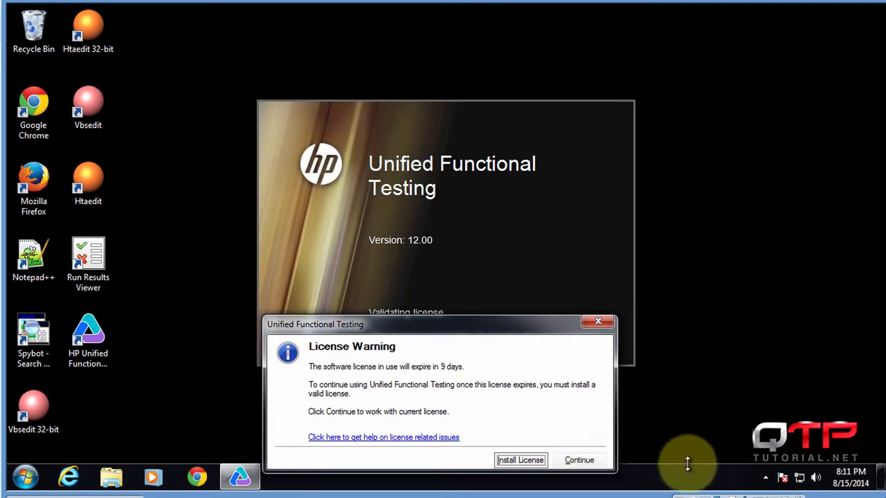
{"action": "mouse_move", "coordinate": [709, 445]}
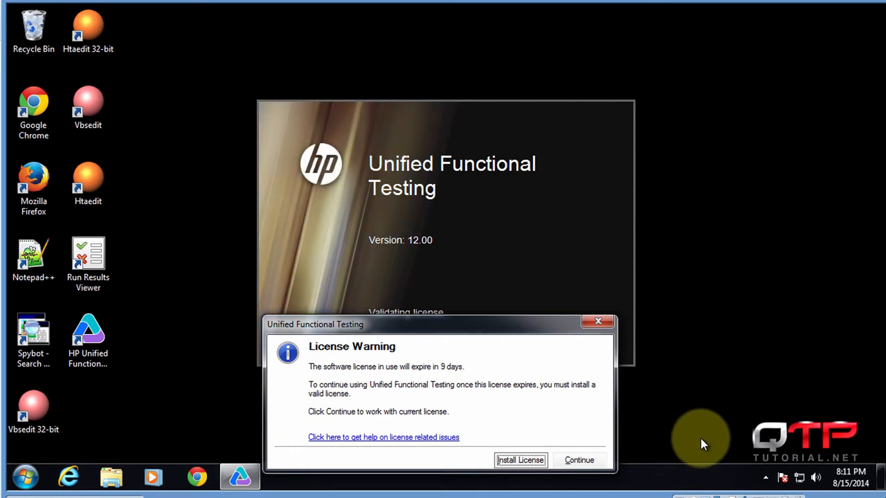
{"action": "mouse_move", "coordinate": [579, 460]}
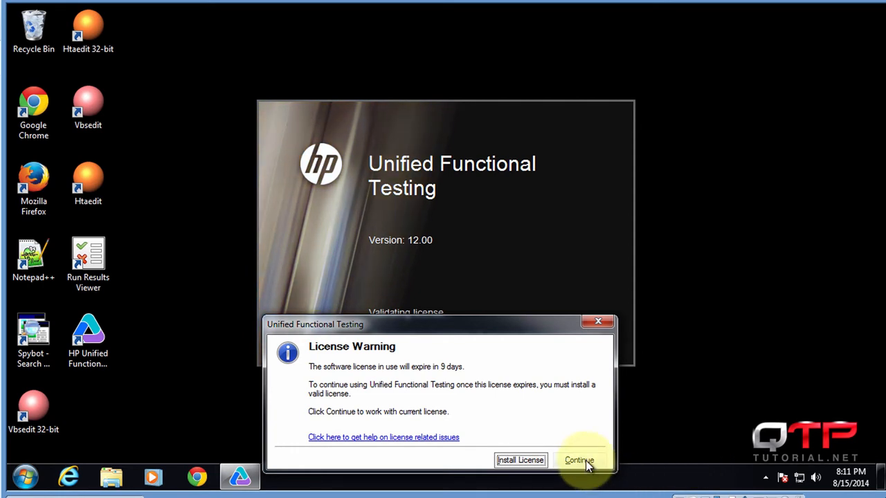
Continue past the license expiry warning to reach the Add-in Manager
{"action": "left_click", "coordinate": [578, 460]}
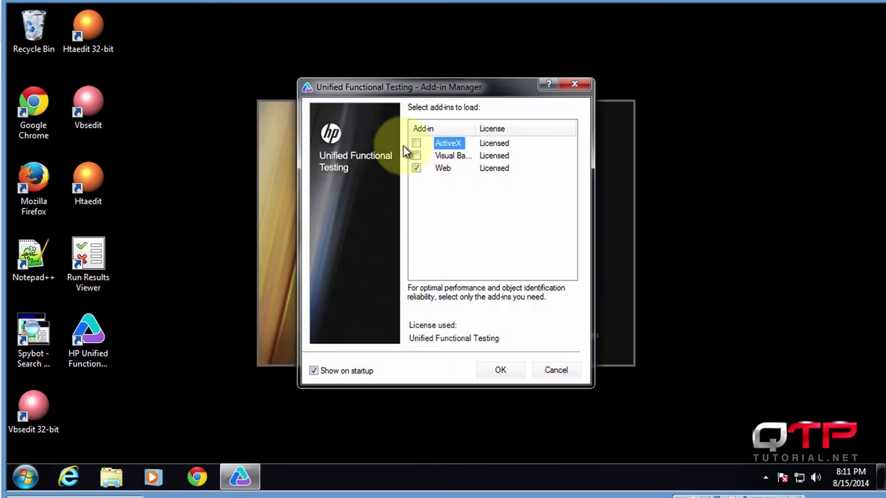
{"action": "mouse_move", "coordinate": [280, 163]}
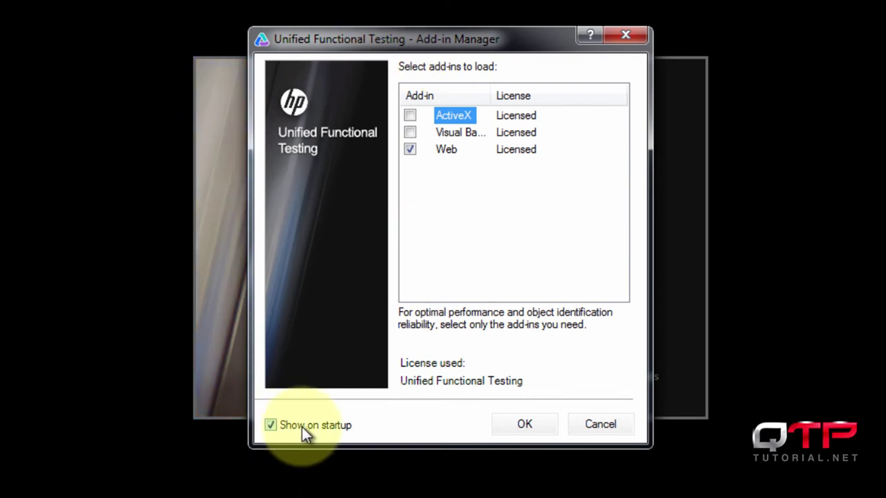
{"action": "mouse_move", "coordinate": [399, 53]}
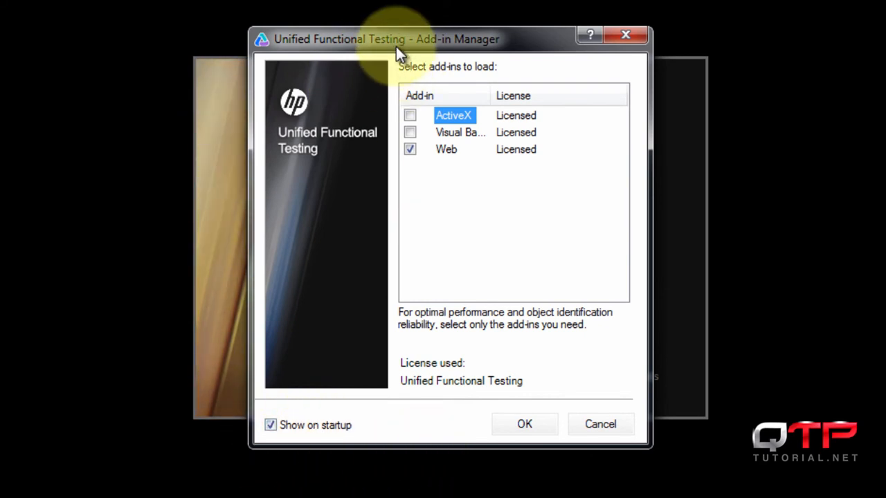
{"action": "mouse_move", "coordinate": [515, 146]}
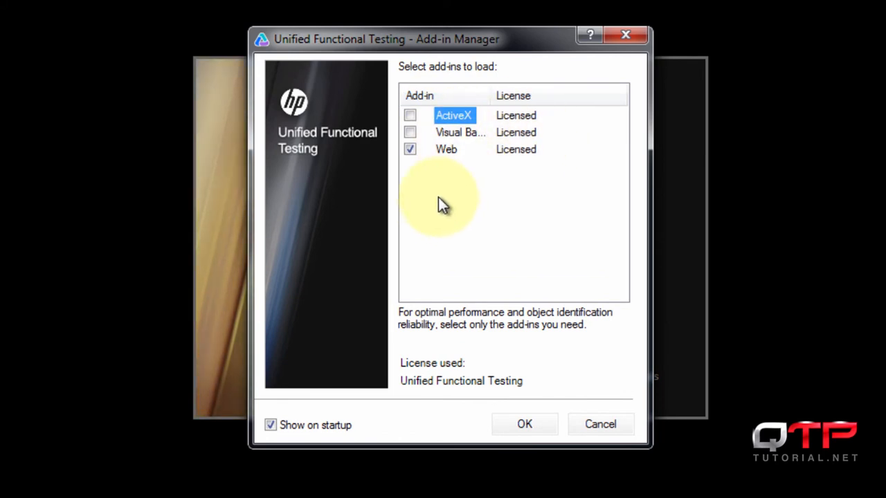
{"action": "mouse_move", "coordinate": [470, 224]}
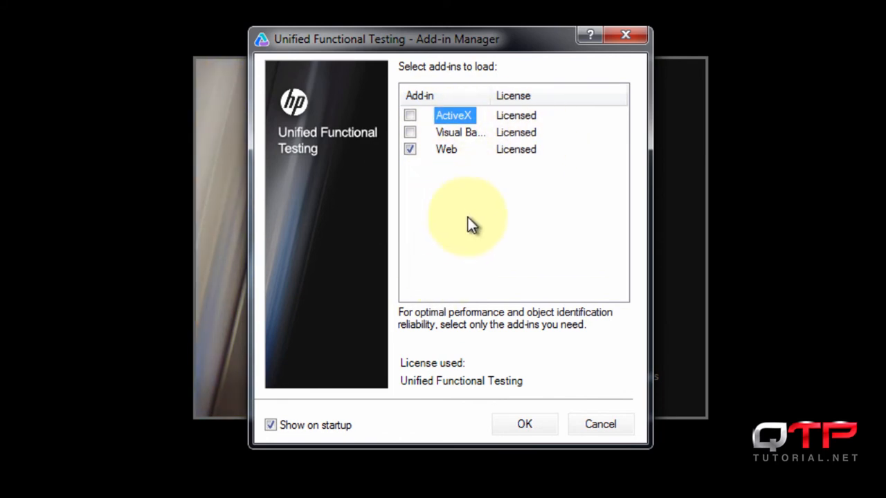
{"action": "mouse_move", "coordinate": [478, 222]}
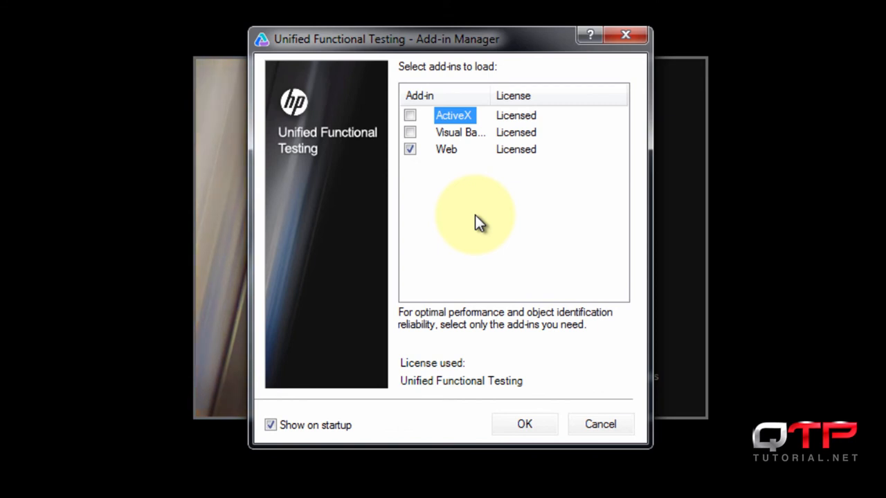
{"action": "mouse_move", "coordinate": [409, 321]}
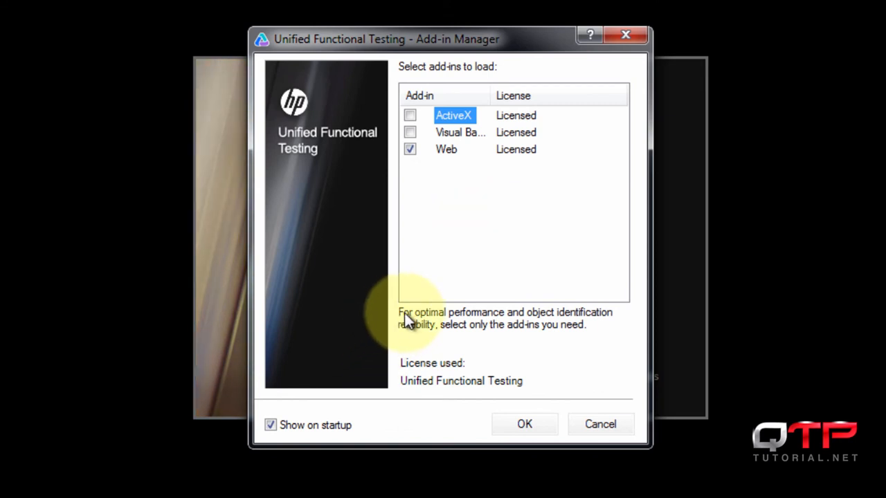
{"action": "mouse_move", "coordinate": [576, 325]}
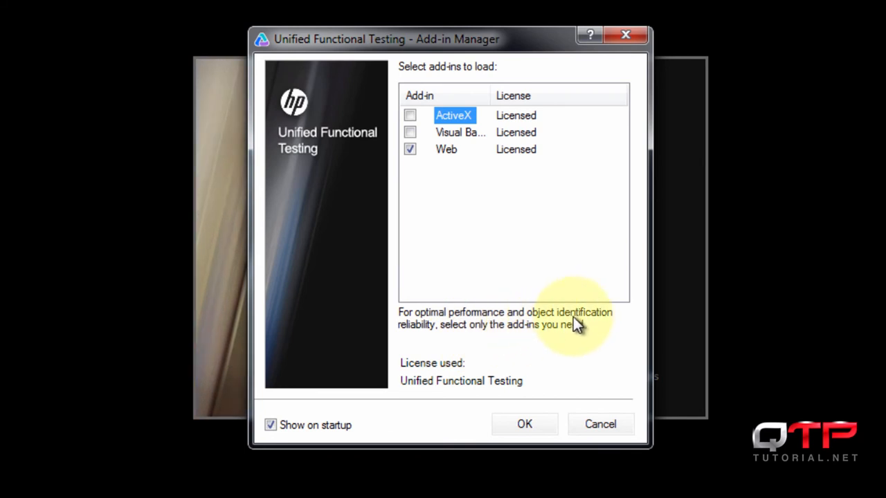
{"action": "mouse_move", "coordinate": [473, 339]}
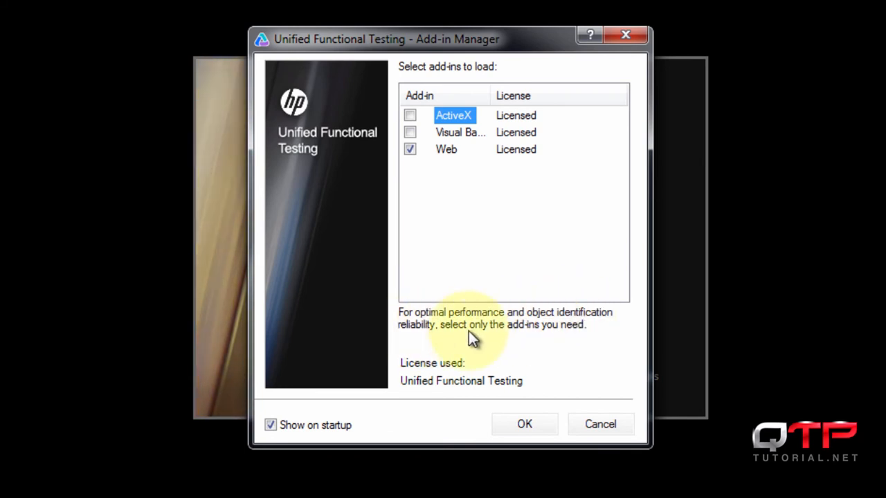
{"action": "mouse_move", "coordinate": [580, 331]}
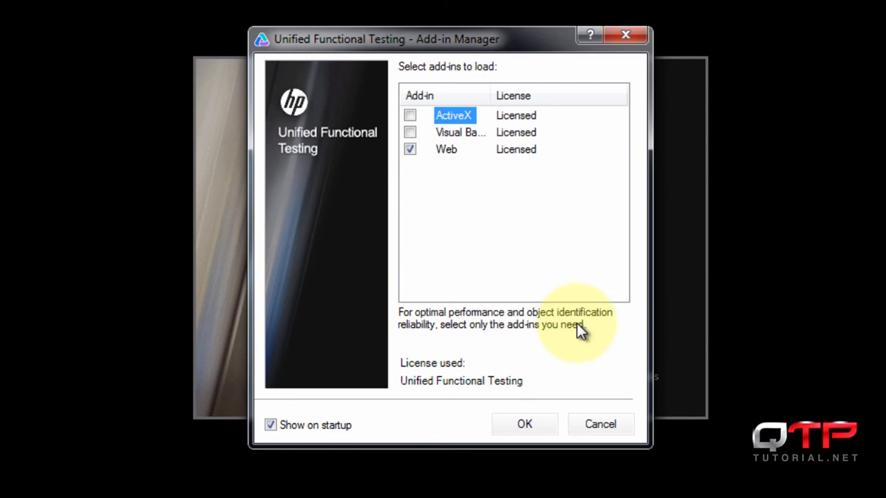
{"action": "mouse_move", "coordinate": [598, 343]}
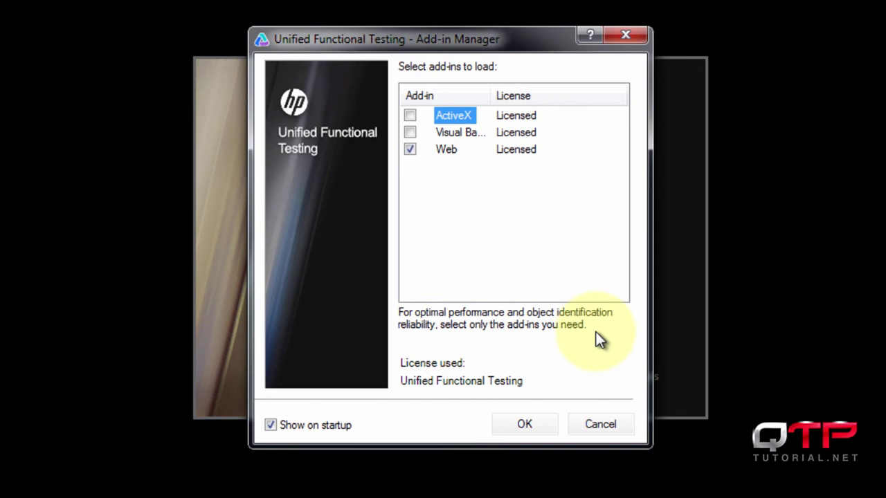
{"action": "mouse_move", "coordinate": [561, 343]}
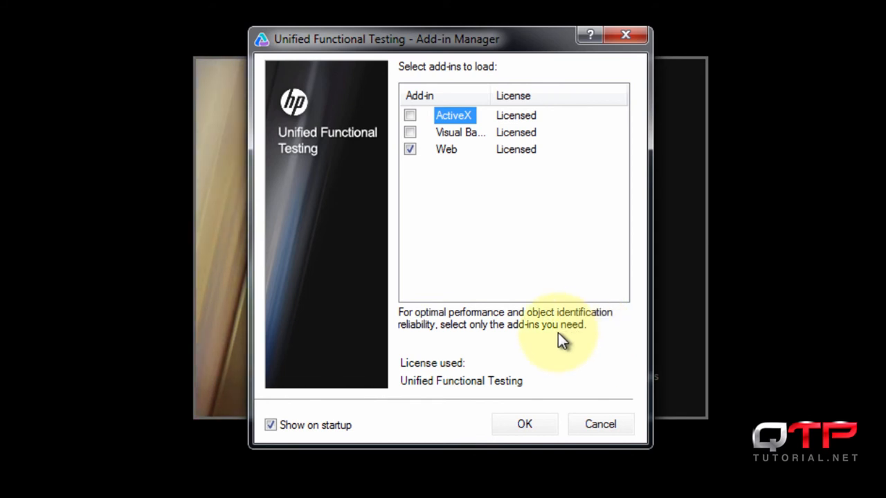
{"action": "mouse_move", "coordinate": [597, 343]}
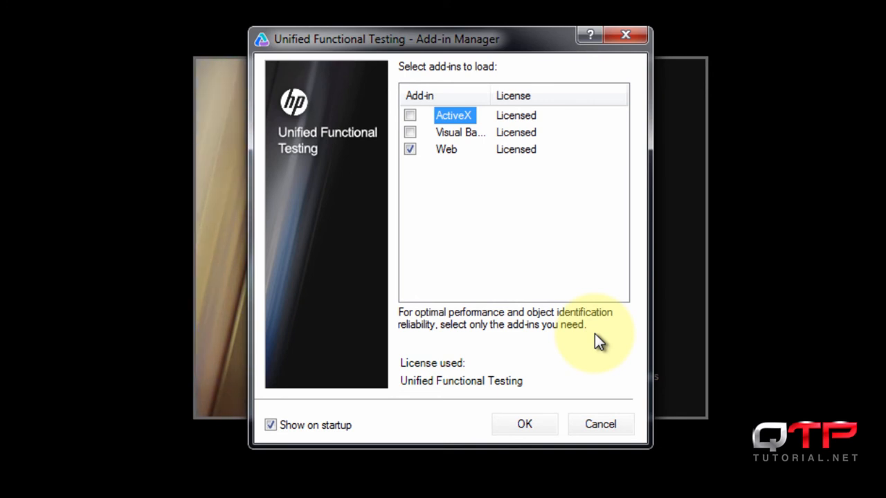
{"action": "mouse_move", "coordinate": [612, 321]}
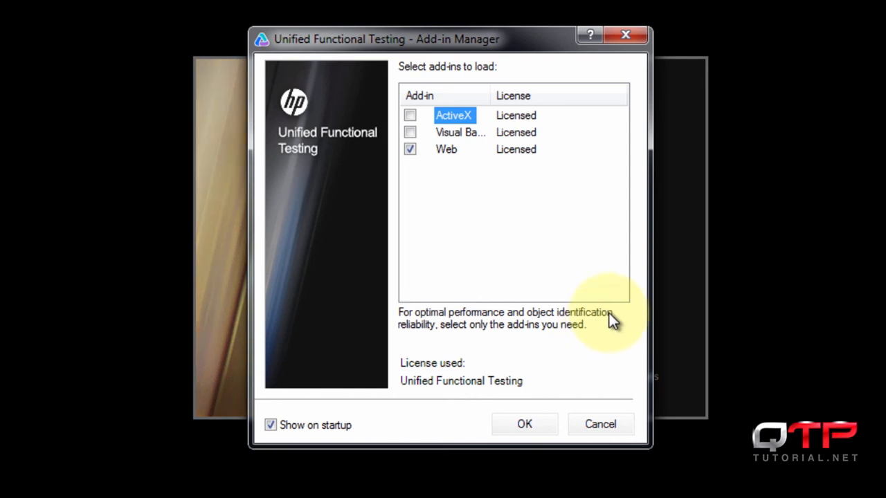
{"action": "mouse_move", "coordinate": [579, 289]}
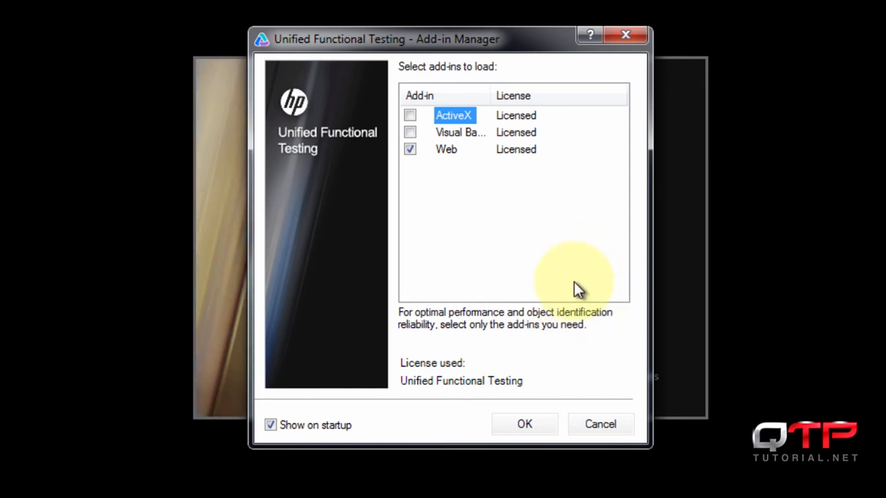
{"action": "mouse_move", "coordinate": [543, 294]}
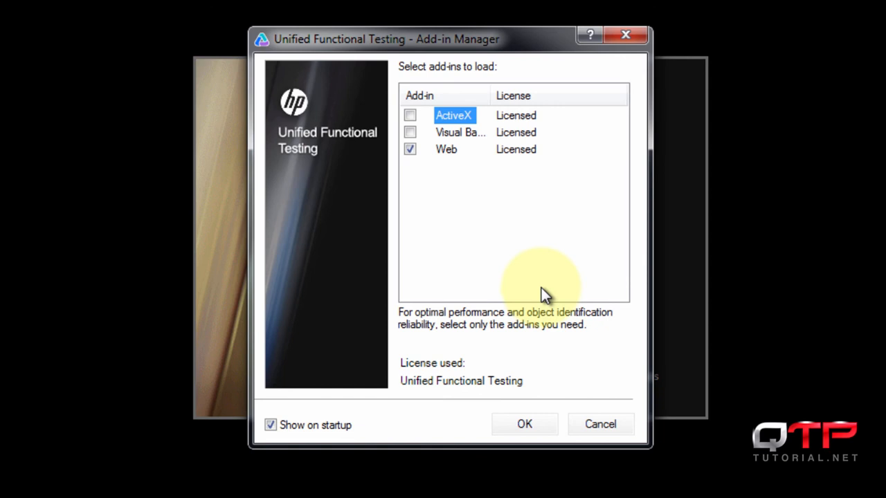
{"action": "mouse_move", "coordinate": [634, 206]}
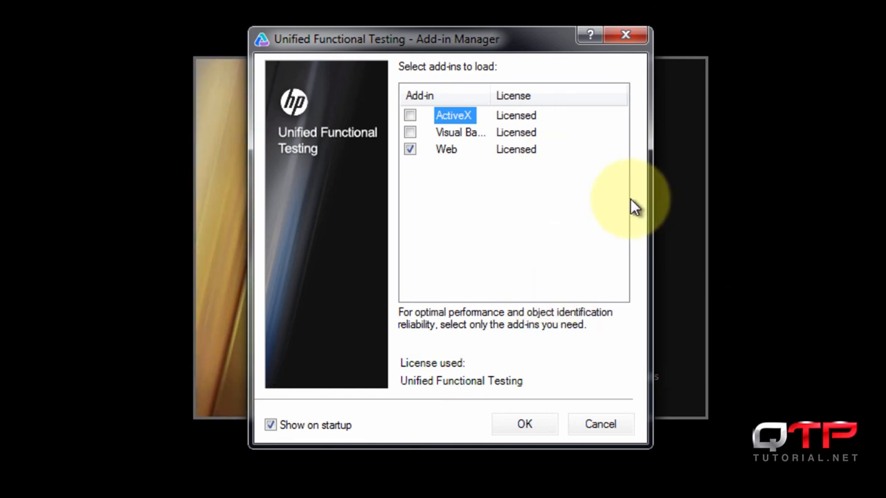
{"action": "mouse_move", "coordinate": [446, 150]}
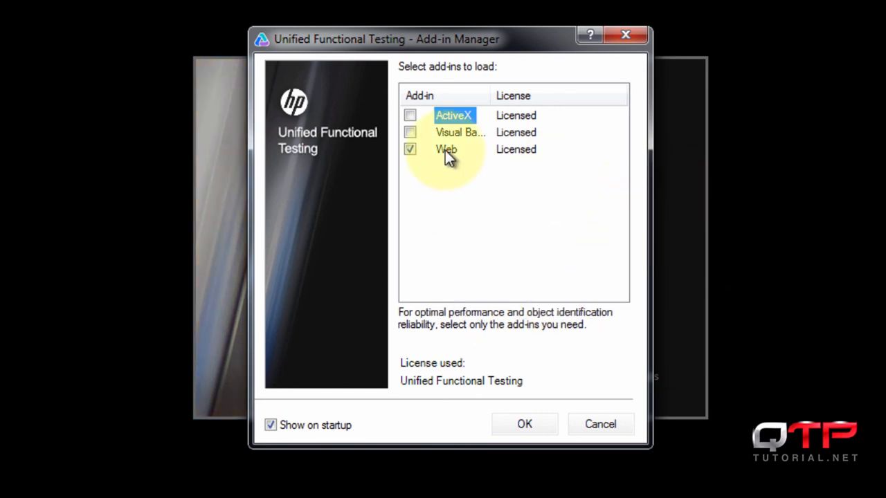
{"action": "mouse_move", "coordinate": [454, 211]}
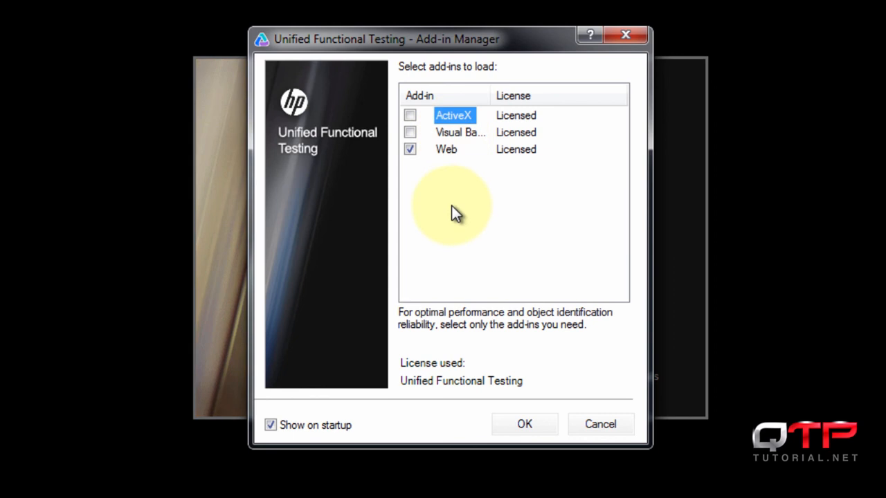
{"action": "mouse_move", "coordinate": [455, 50]}
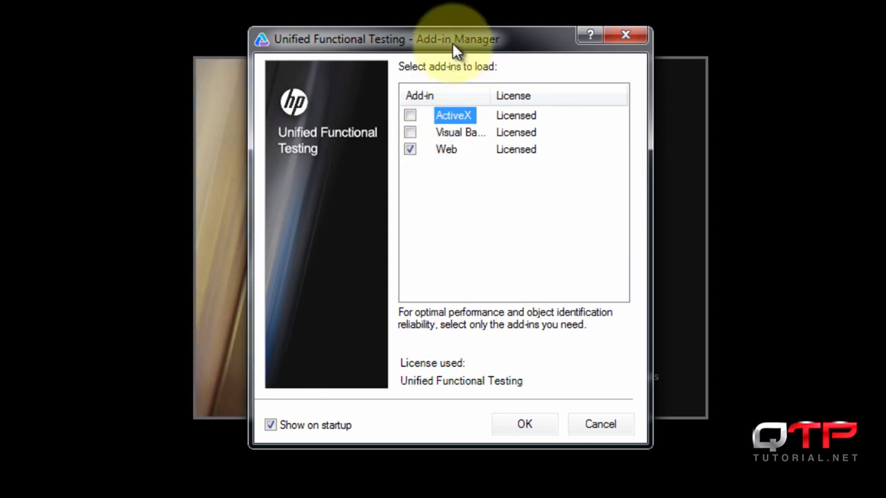
{"action": "mouse_move", "coordinate": [526, 277]}
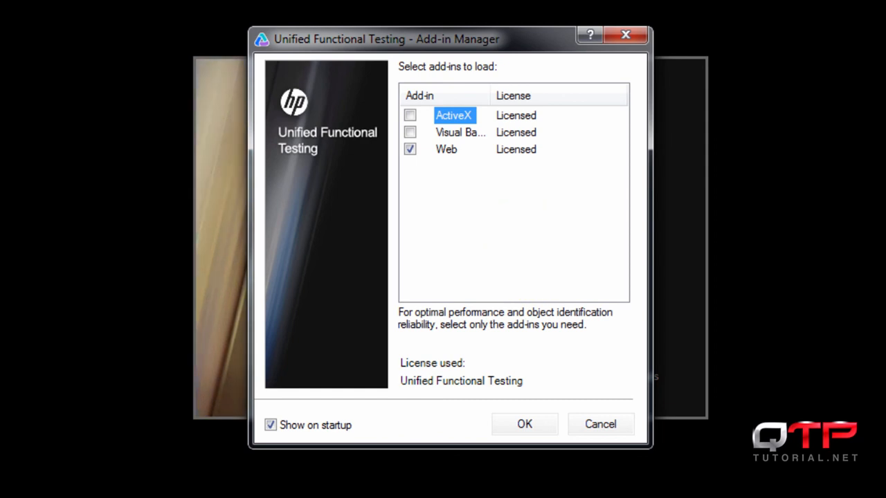
Confirm the Add-in Manager with only the Web add-in checked so UFT starts loading
{"action": "left_click", "coordinate": [523, 423]}
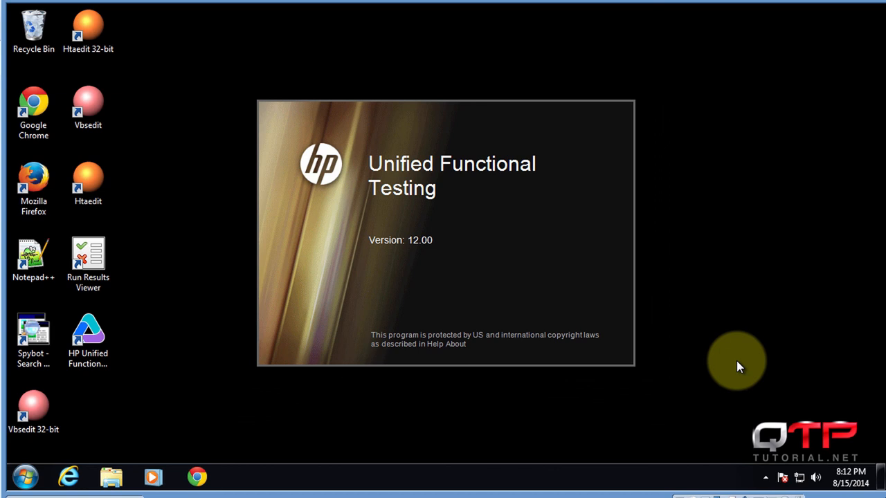